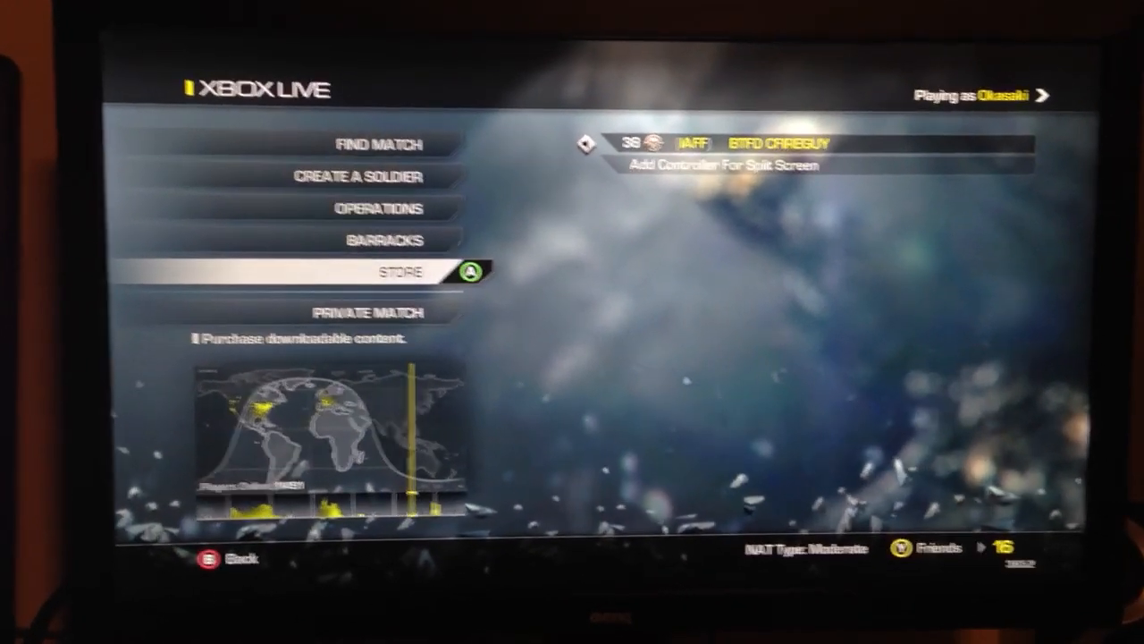
Return Home and view My games & apps, where the Ghosts DLC map pack installs at 22%.
left_click(389, 272)
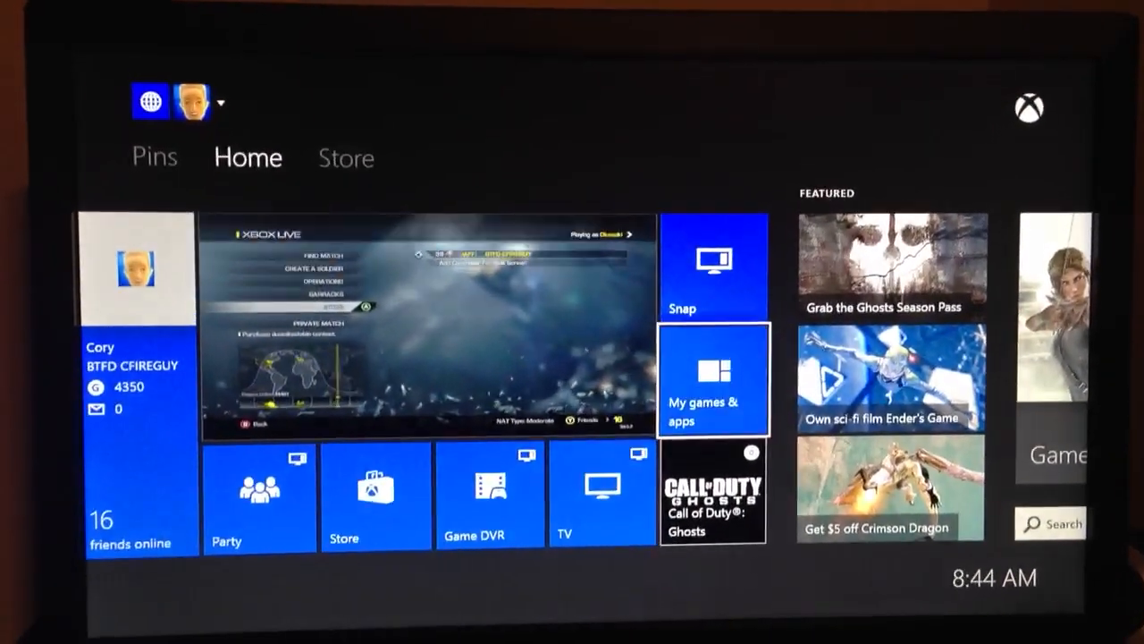
left_click(712, 379)
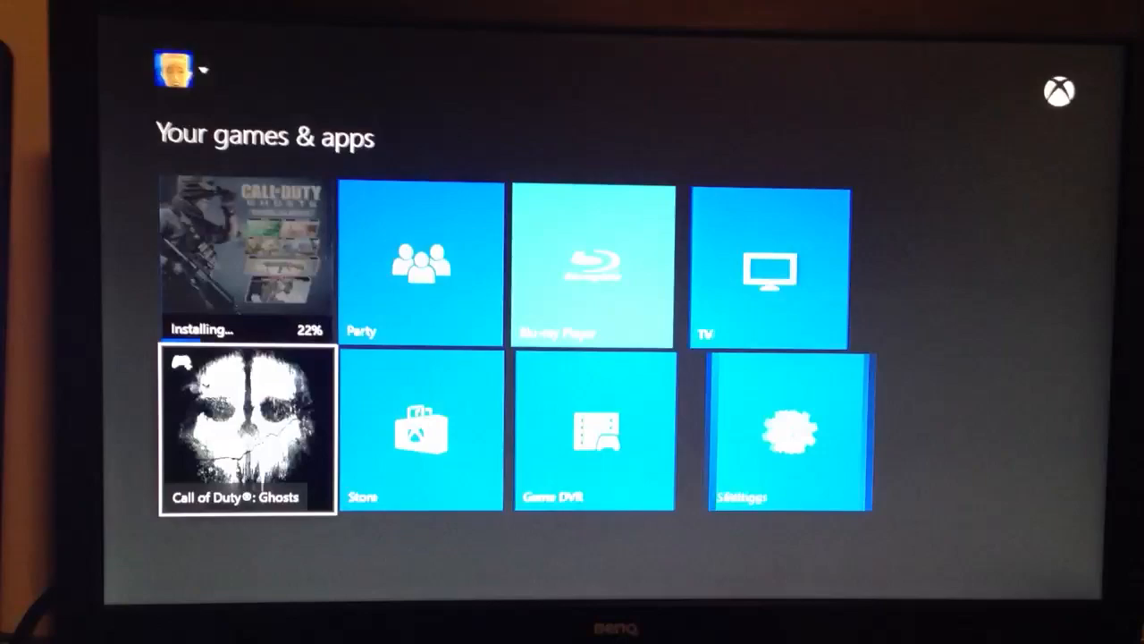